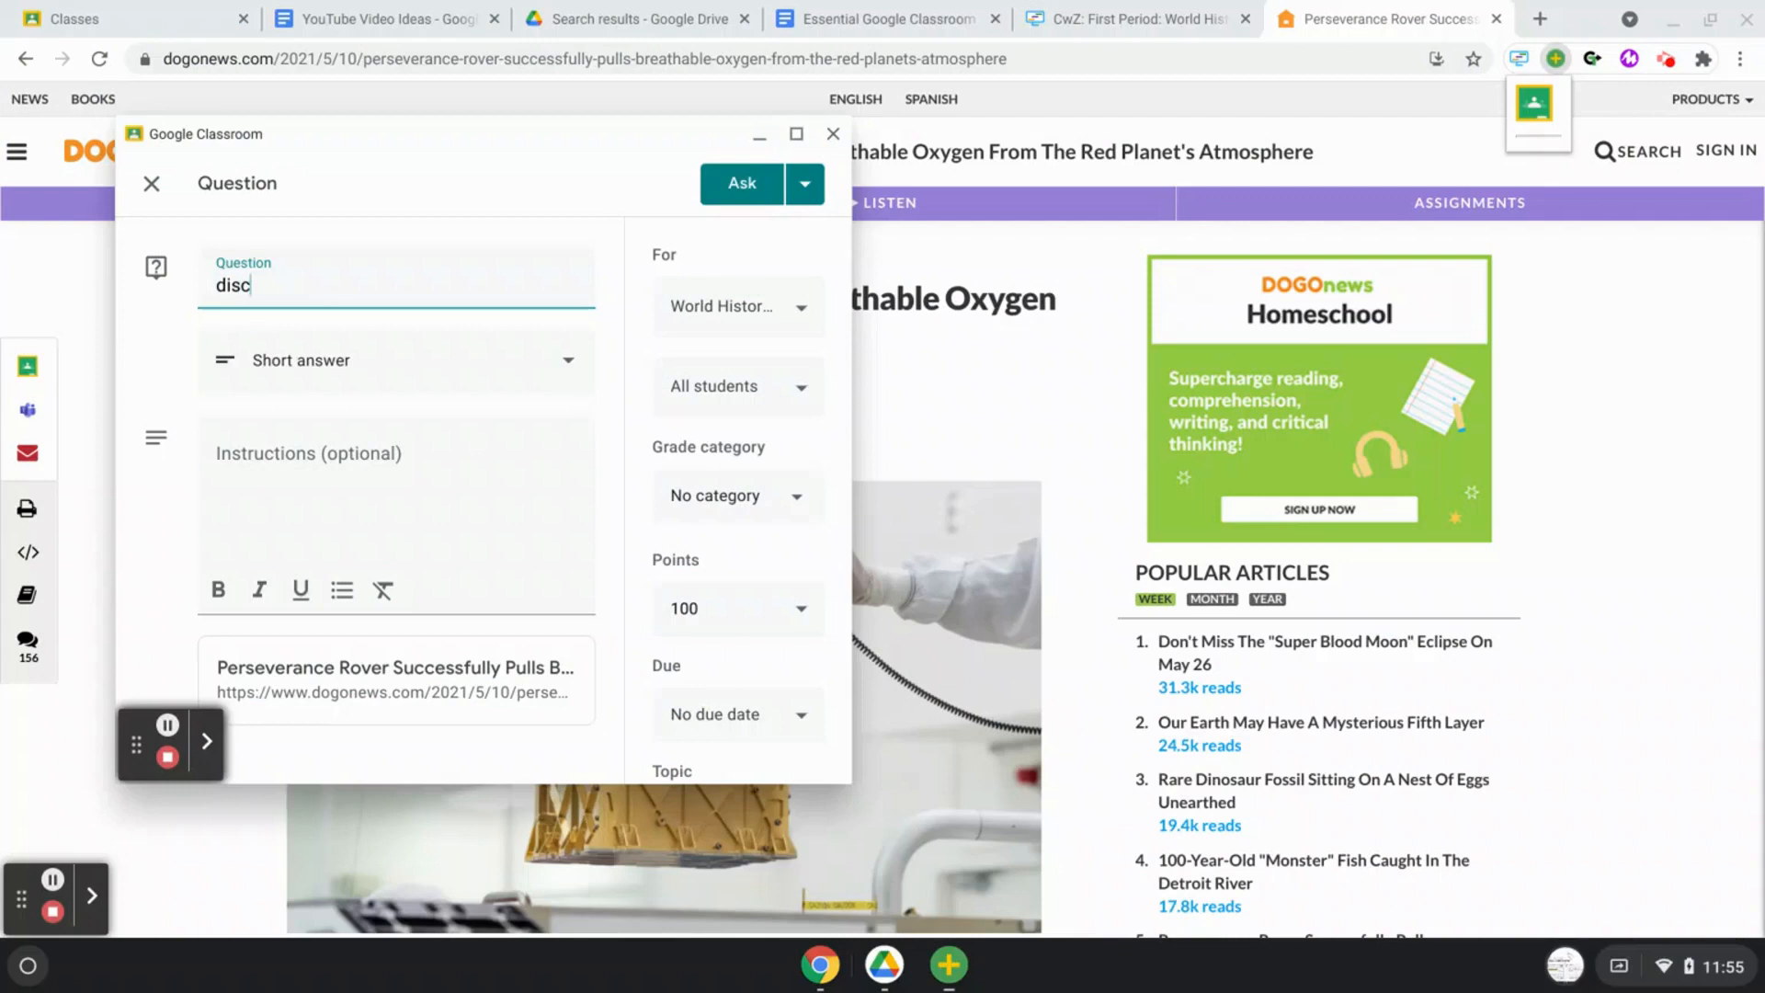
# Step: Title the question 'discussion question' and post it to World History with the Perseverance Rover article
pyautogui.write('ussion ques')
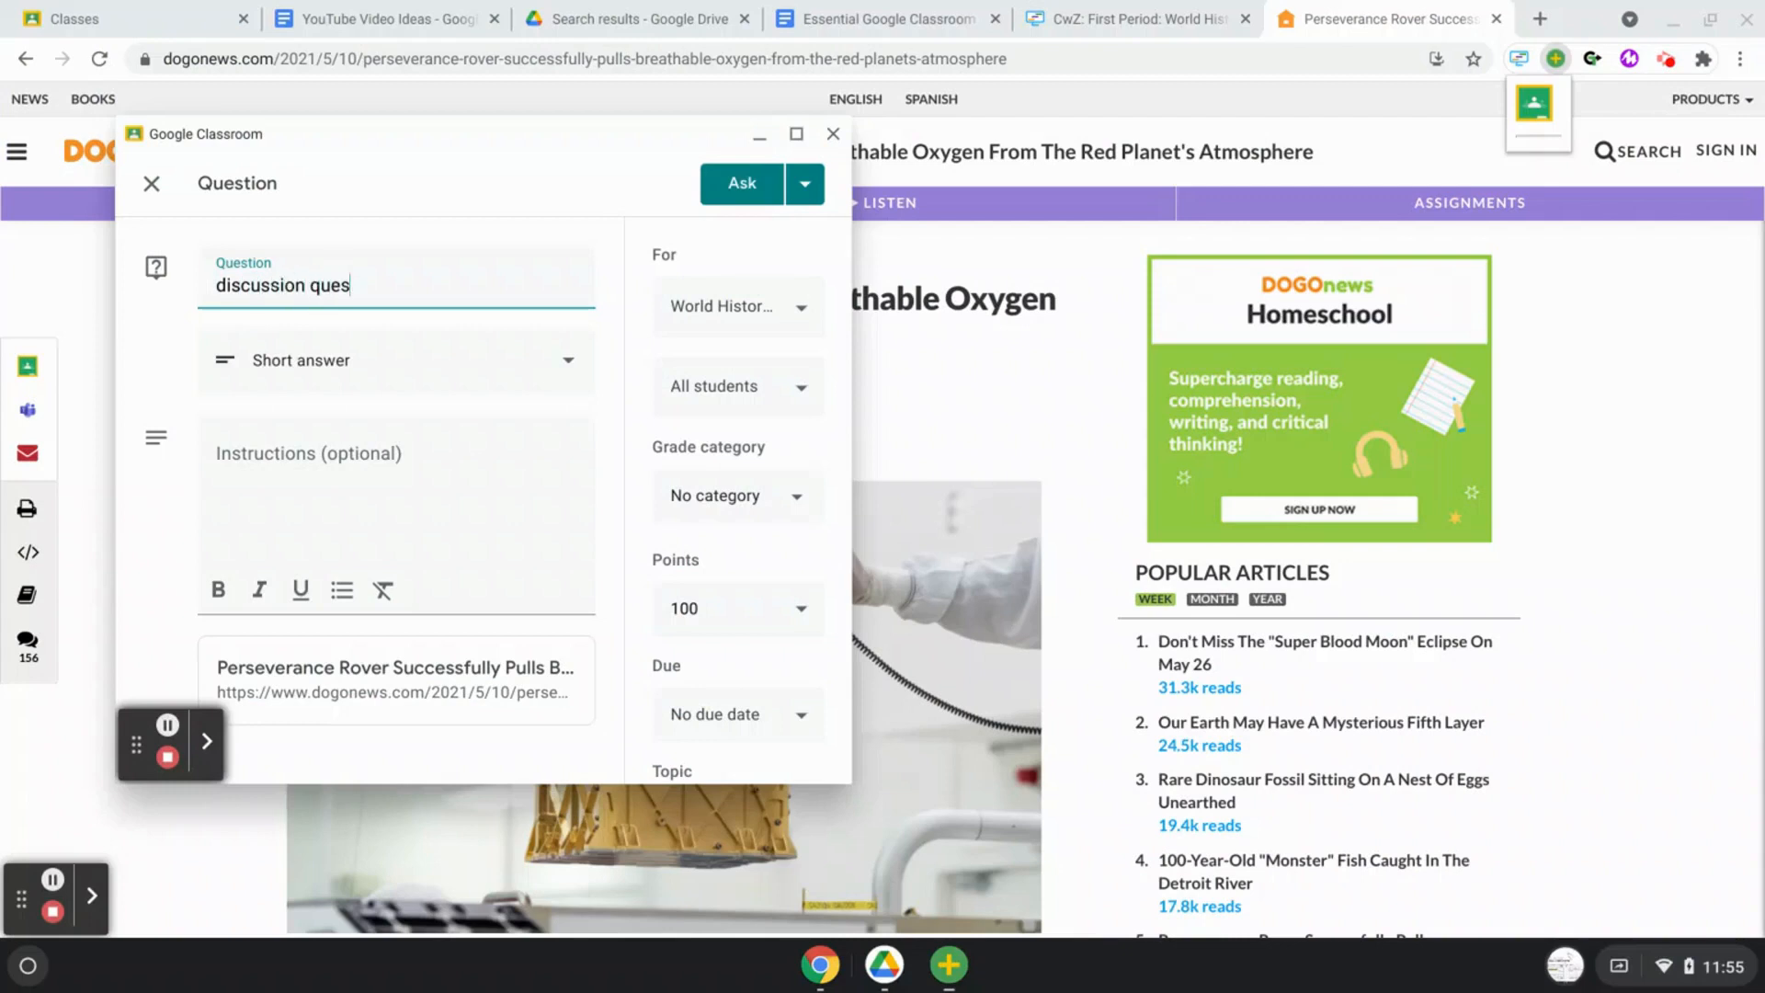
pyautogui.write('tion')
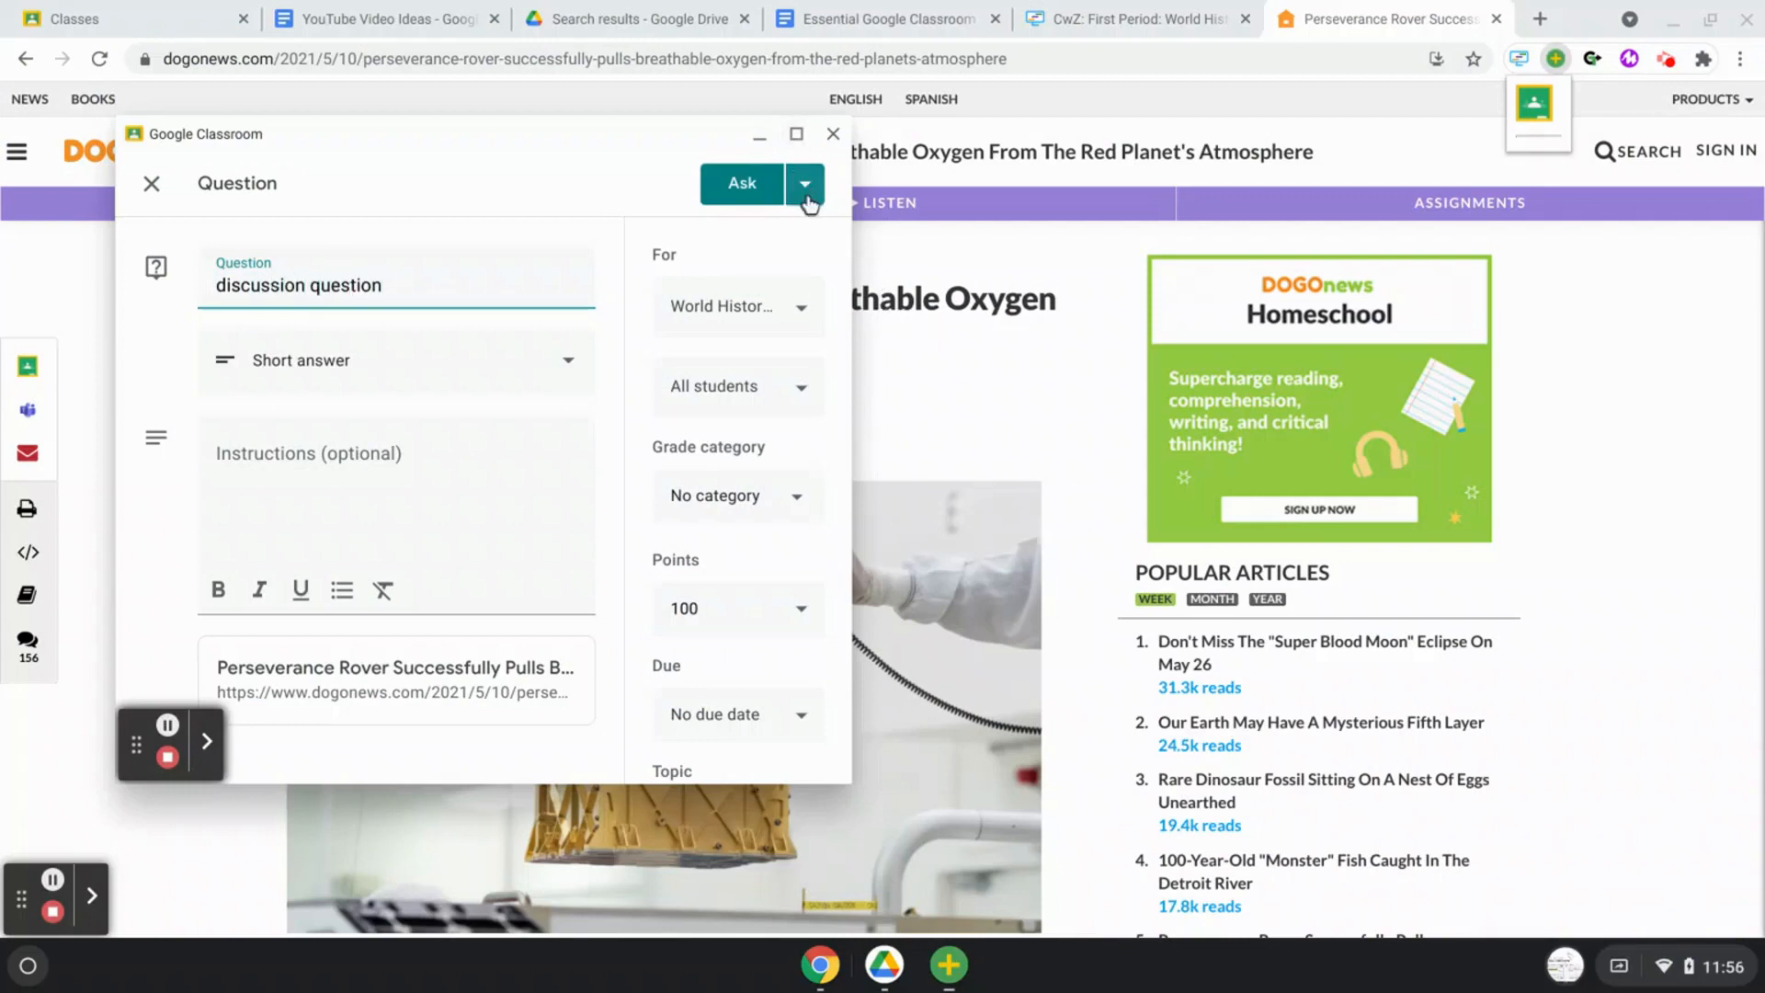
pyautogui.click(741, 182)
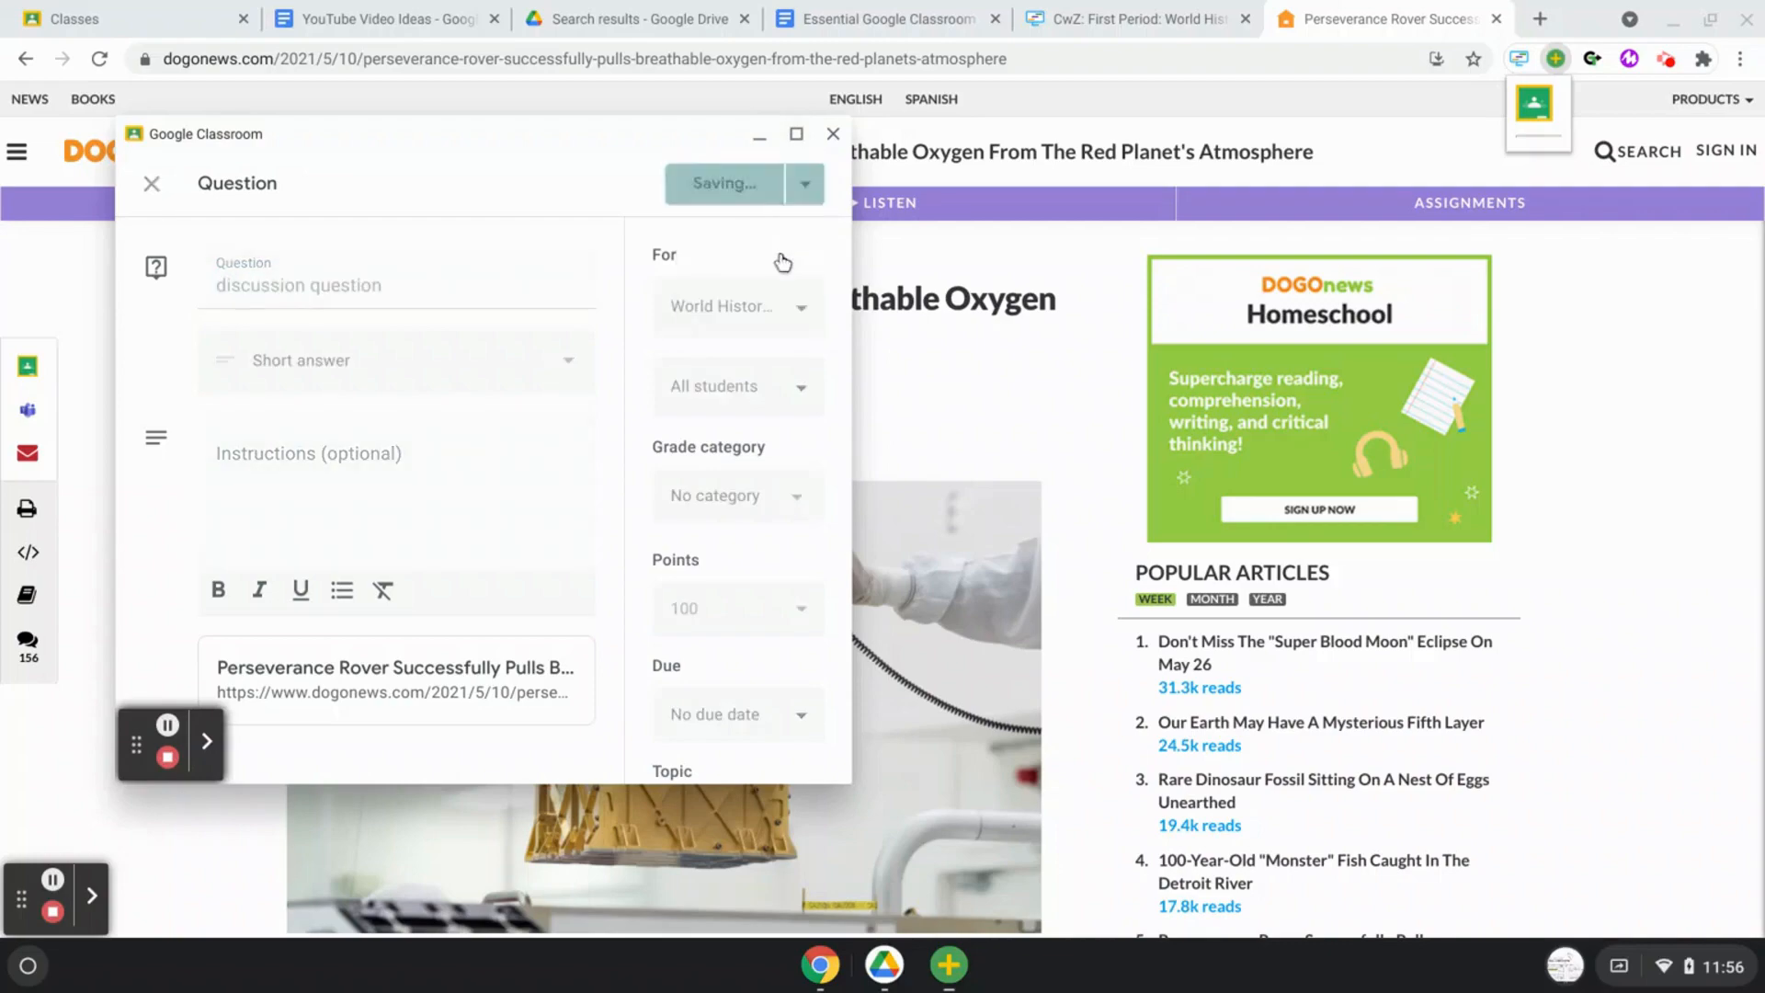